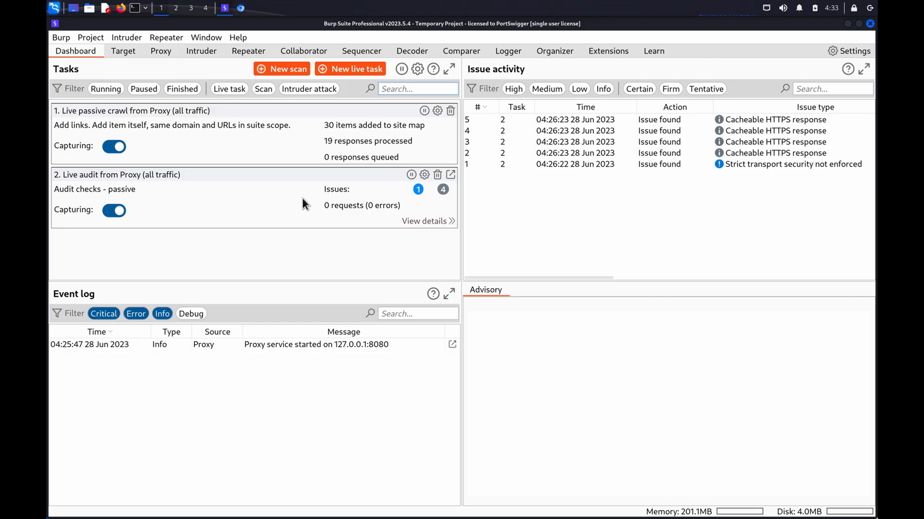
Step: Launch the username enumeration lab from its Web Security Academy description page
click(240, 8)
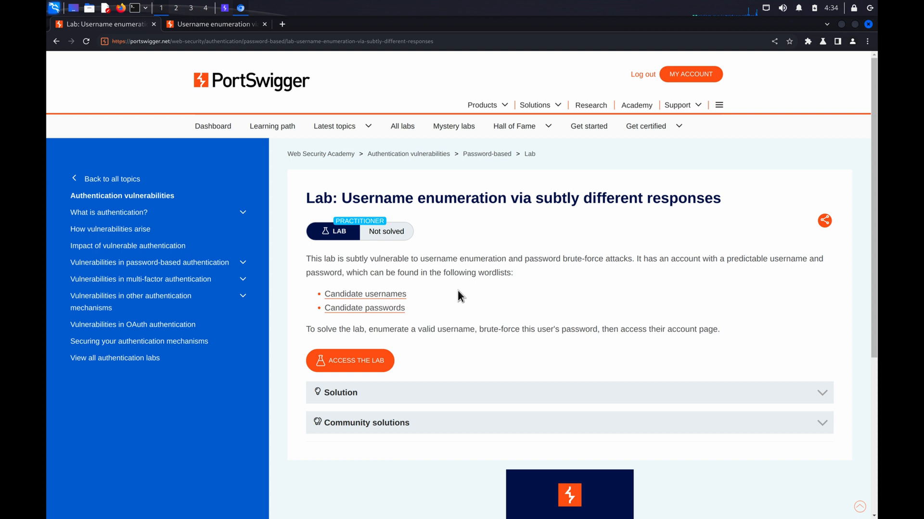
mouse_move(364, 308)
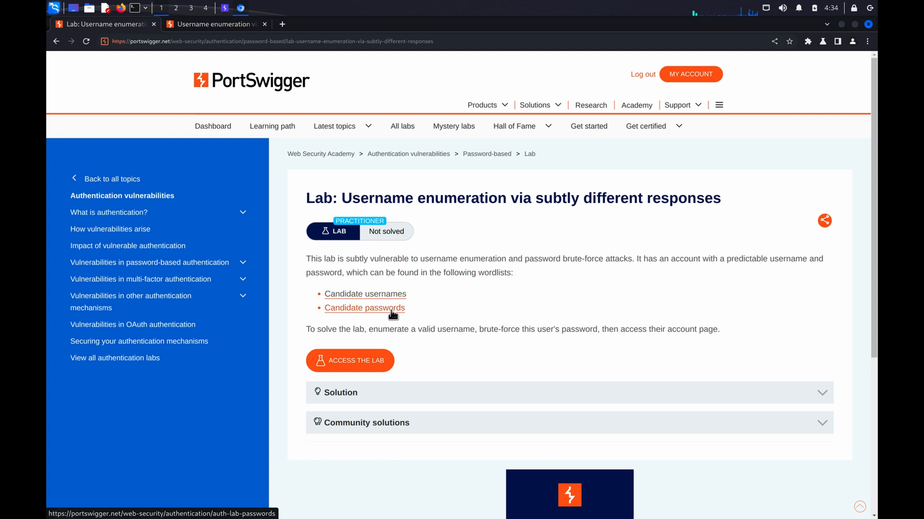
mouse_move(435, 313)
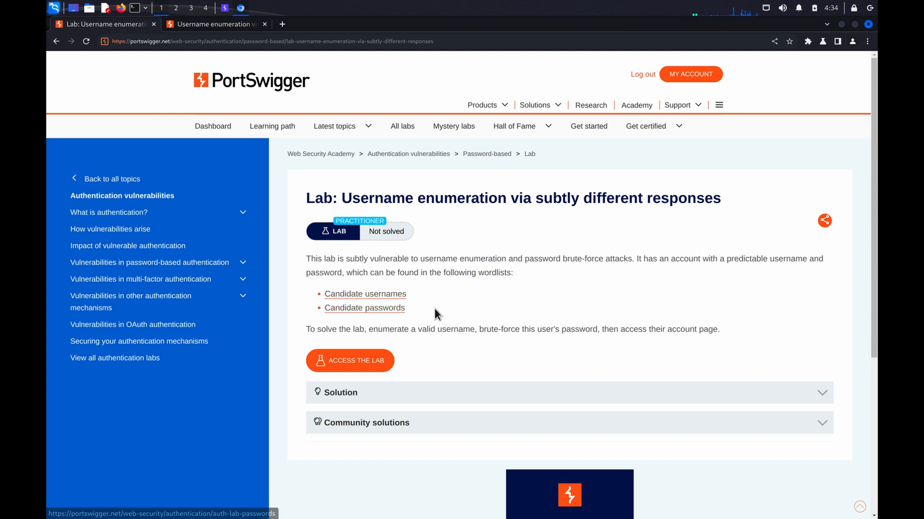
click(334, 126)
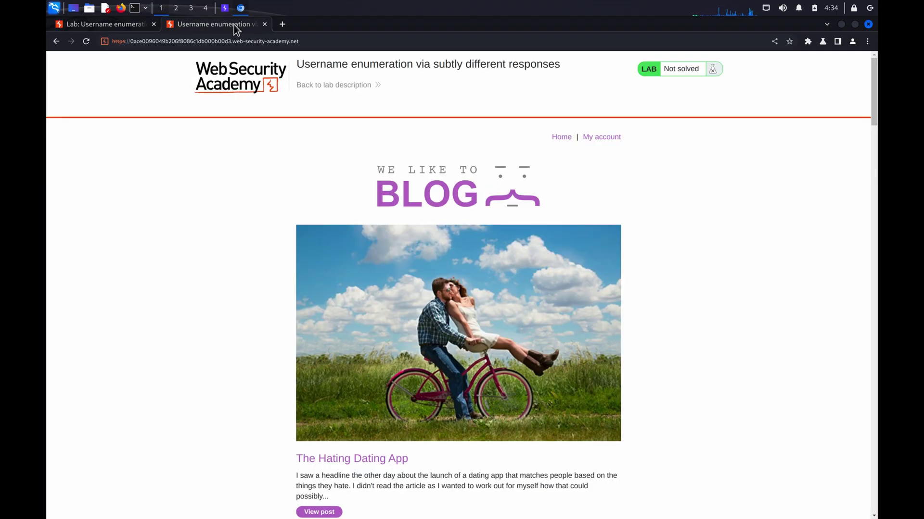
mouse_move(600, 137)
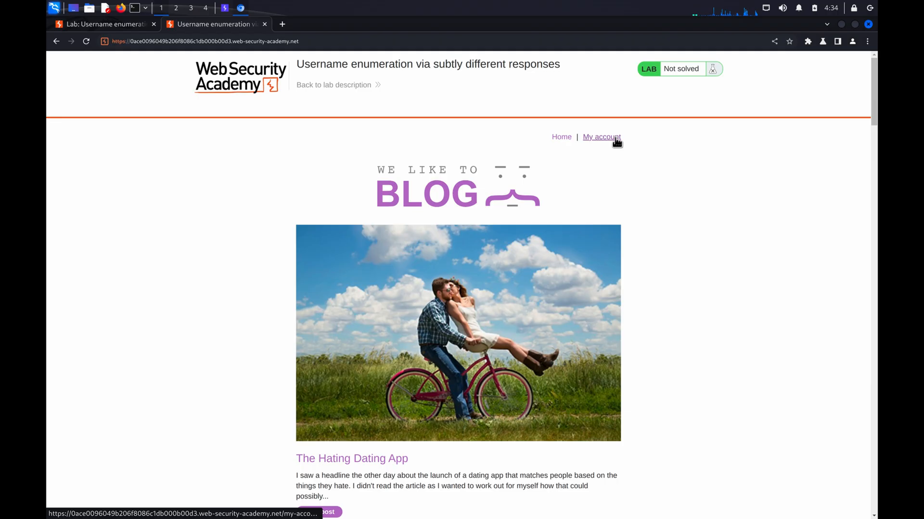
Step: Submit a test login on My account to get 'Invalid username or password', then return to Burp
click(600, 136)
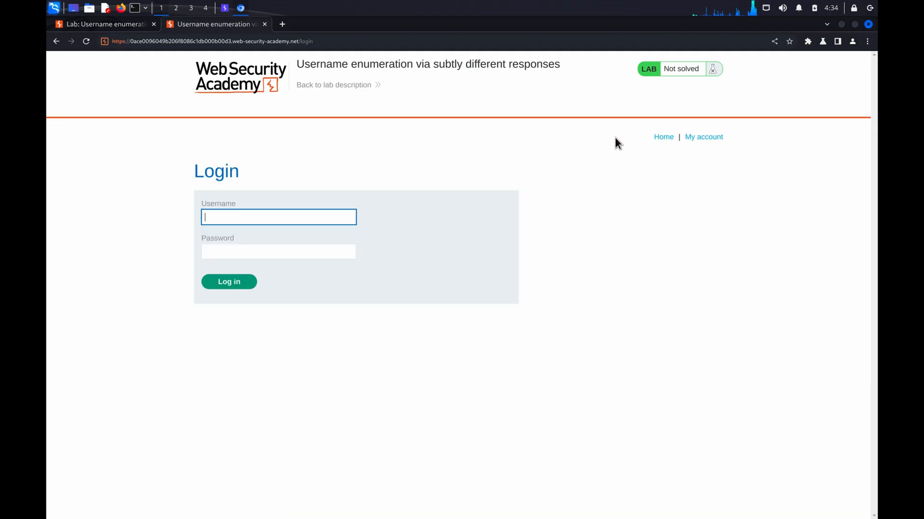
click(229, 281)
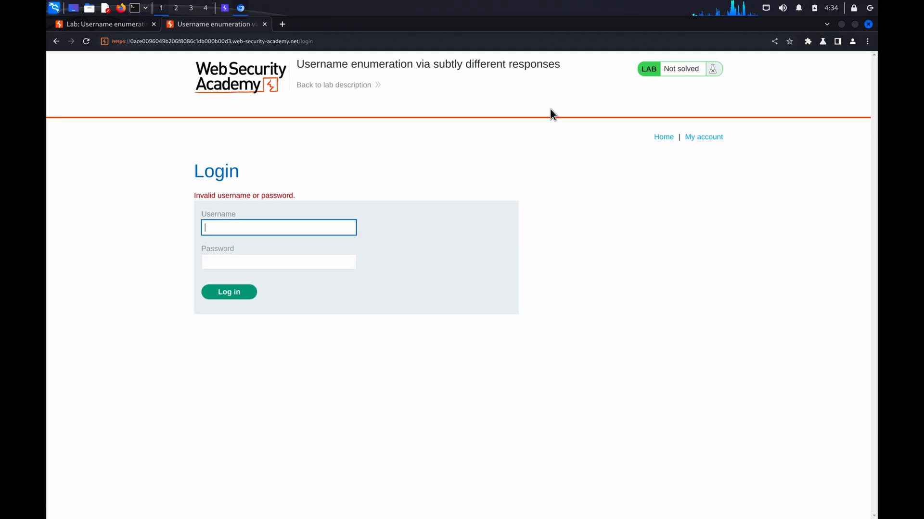
mouse_move(224, 9)
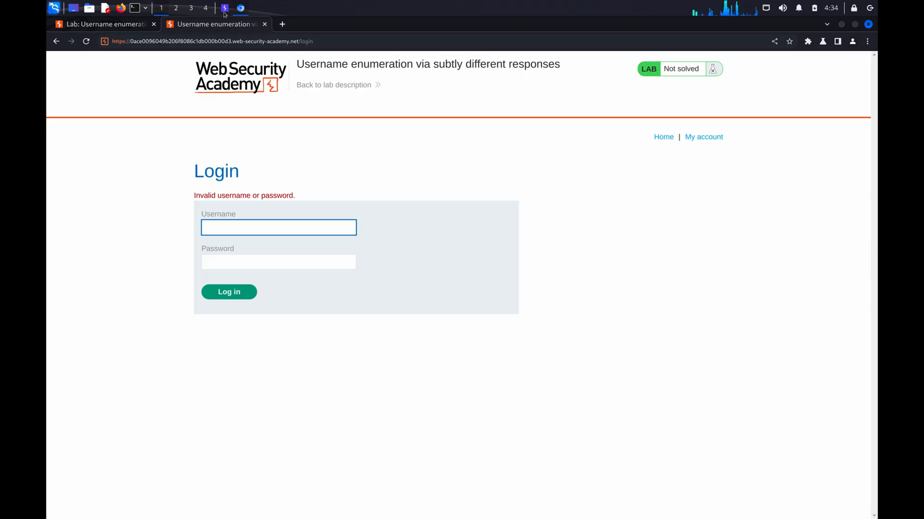
click(225, 7)
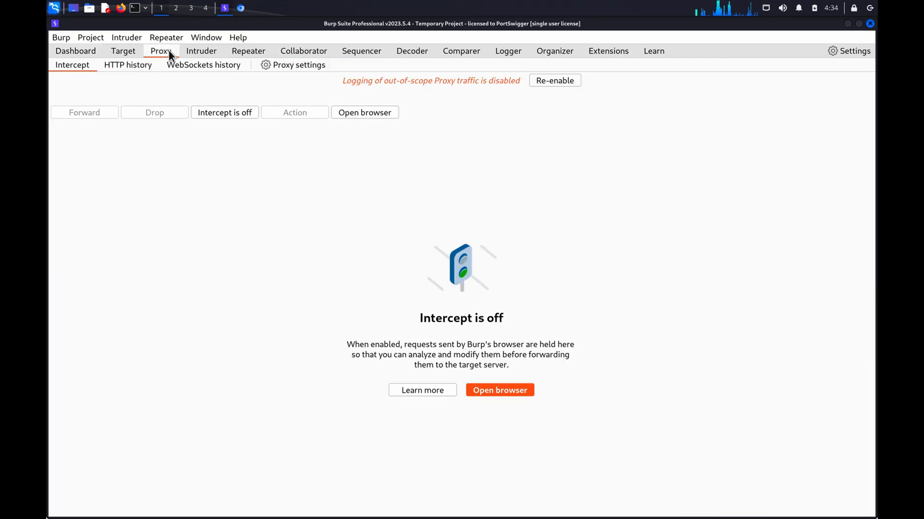
click(128, 64)
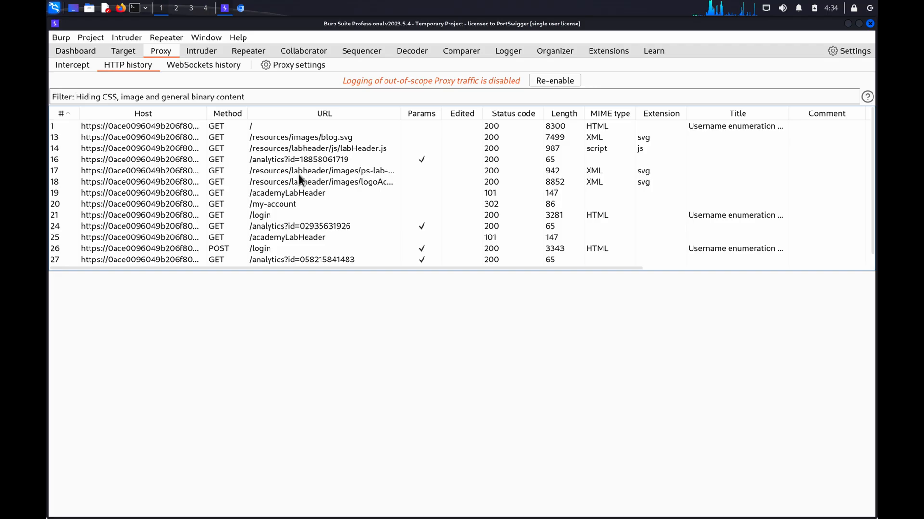
click(260, 248)
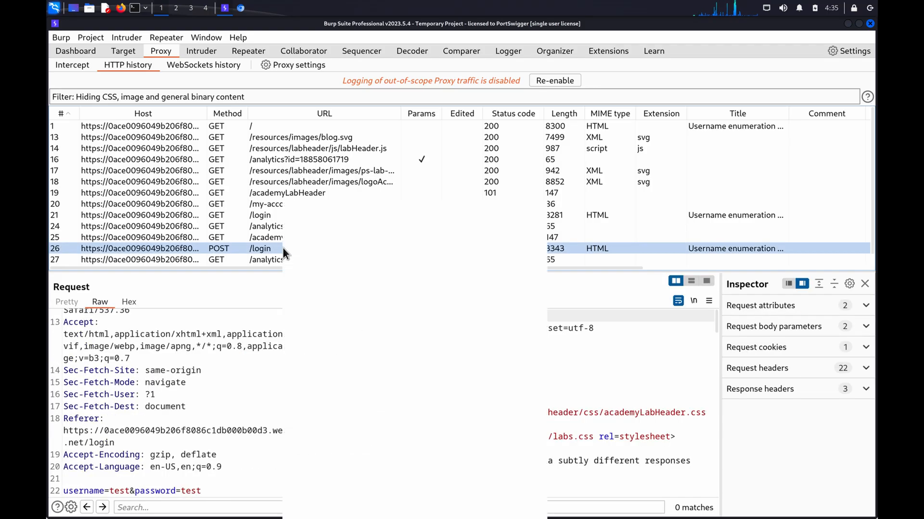
right_click(260, 248)
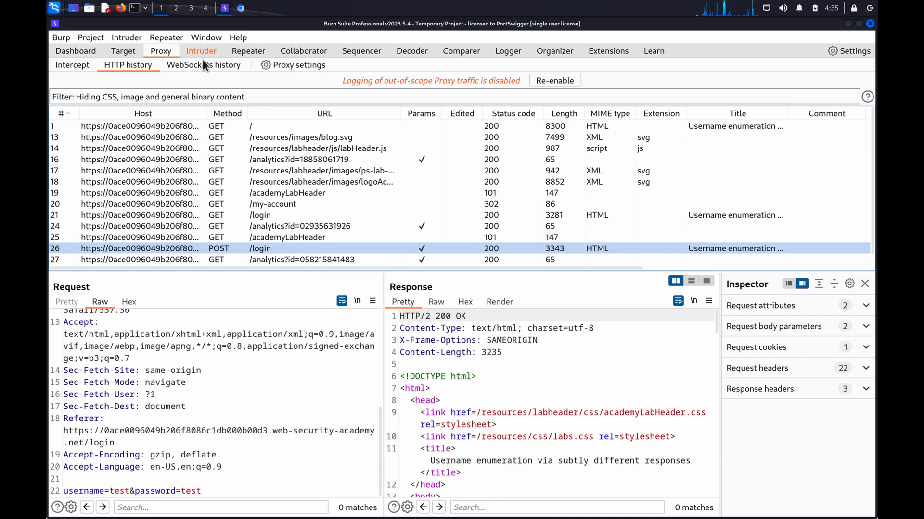
click(201, 51)
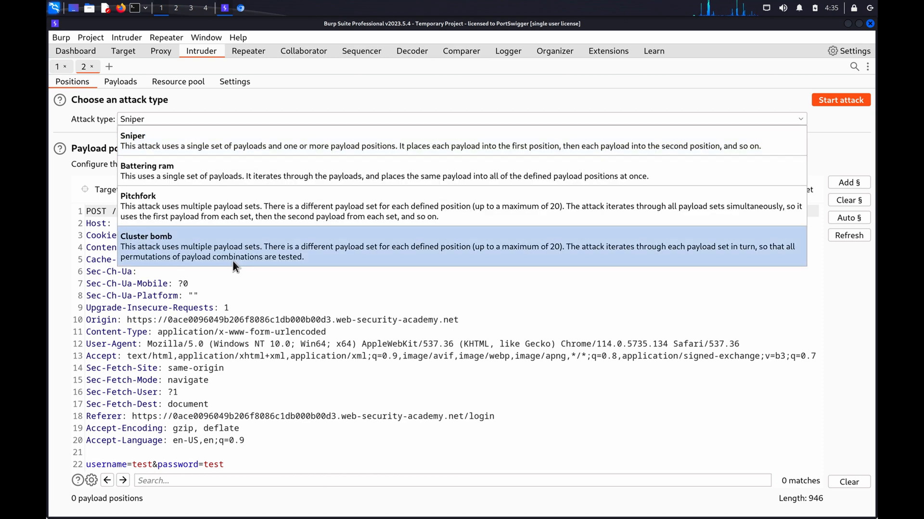
Step: Choose Cluster bomb and add § payload positions on both 'test' username and password values
click(147, 246)
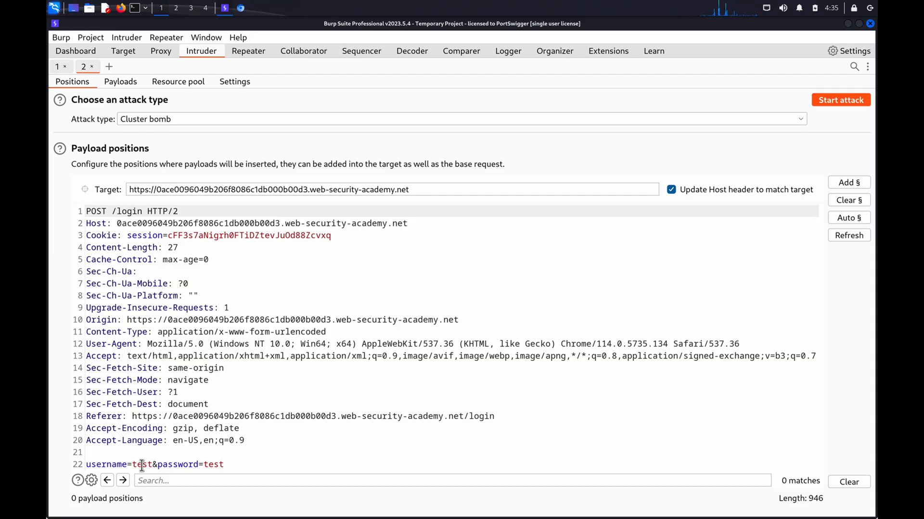
double_click(143, 464)
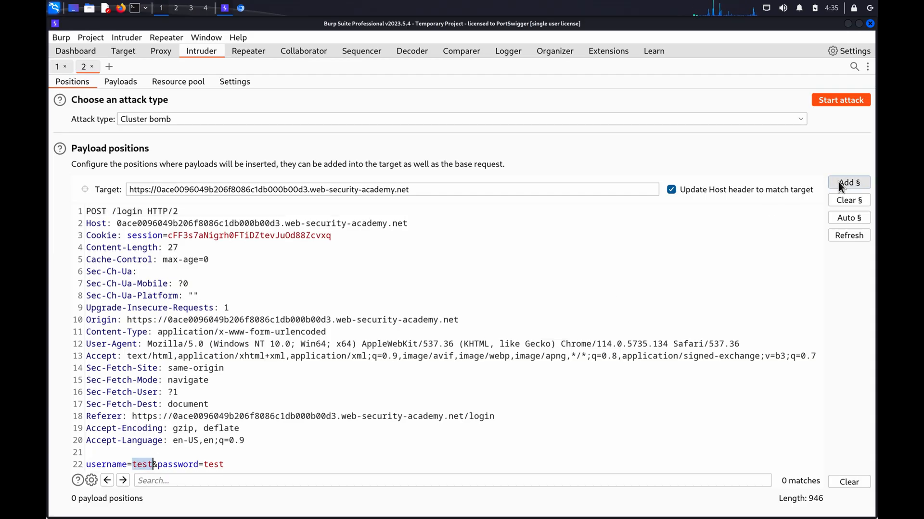
click(848, 182)
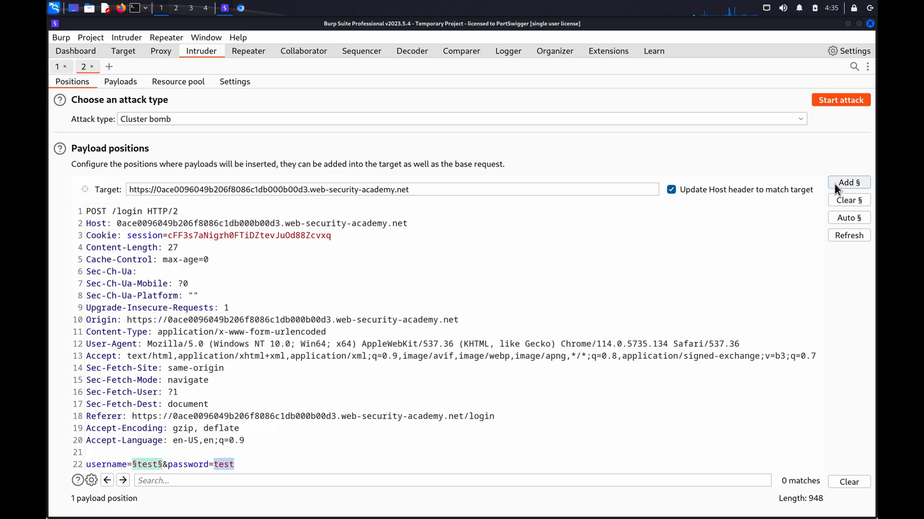
click(849, 181)
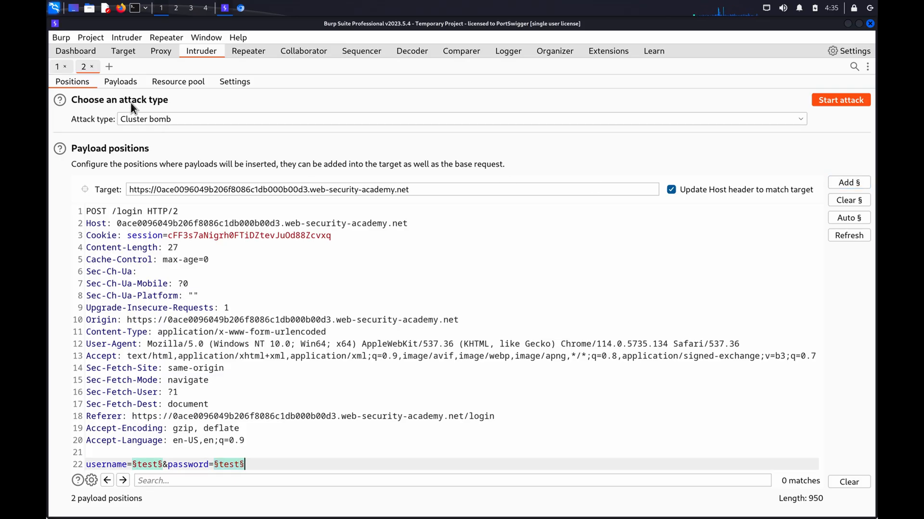
Step: Paste 101 usernames into payload set 1 and 100 passwords into payload set 2
click(120, 81)
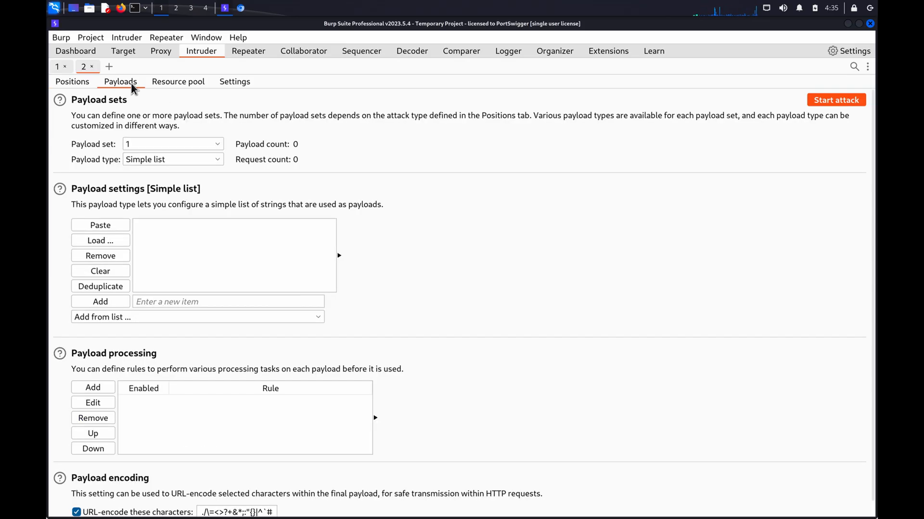
mouse_move(142, 152)
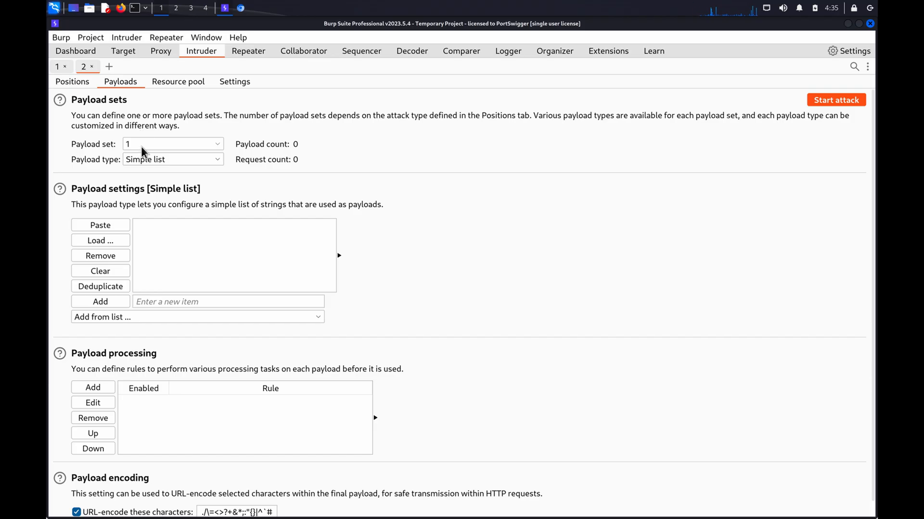
mouse_move(185, 166)
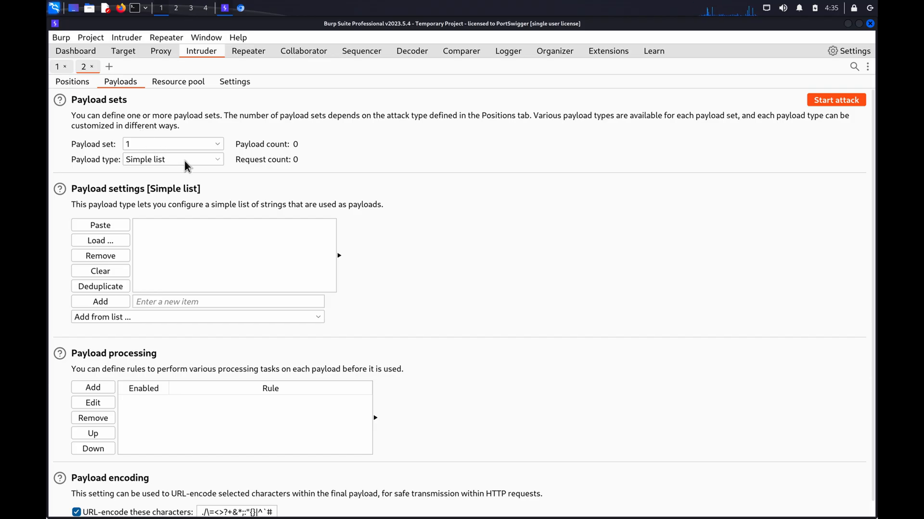
mouse_move(100, 225)
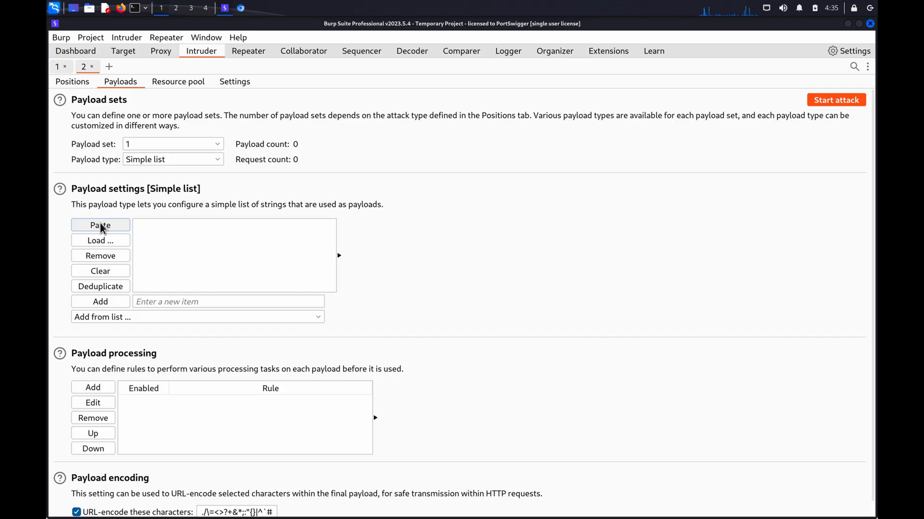
click(100, 225)
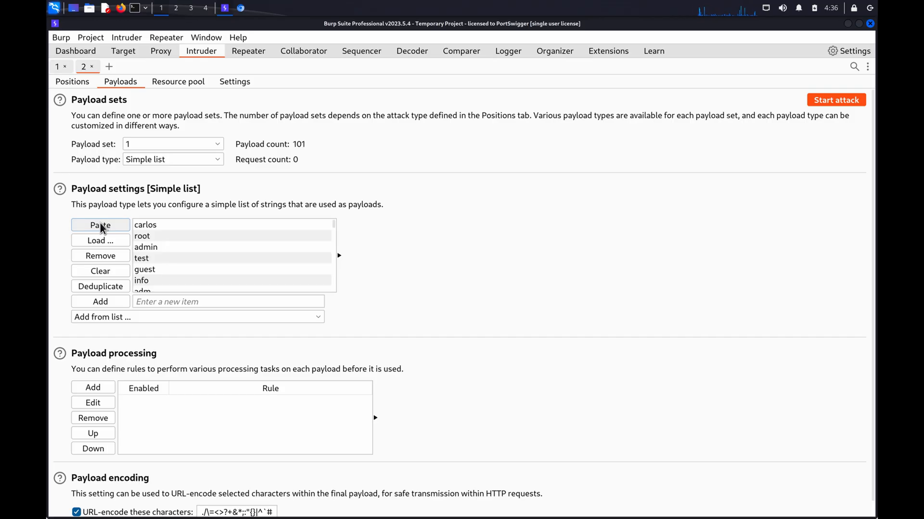
click(172, 143)
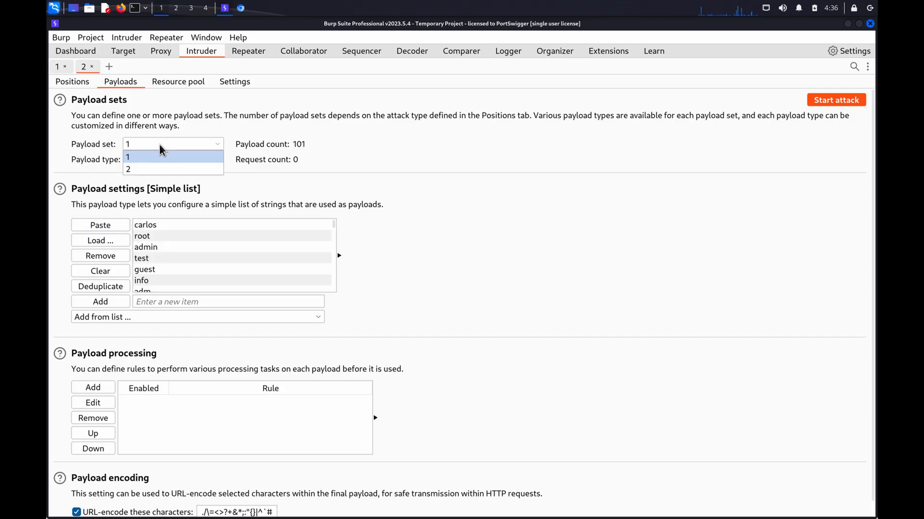
click(127, 169)
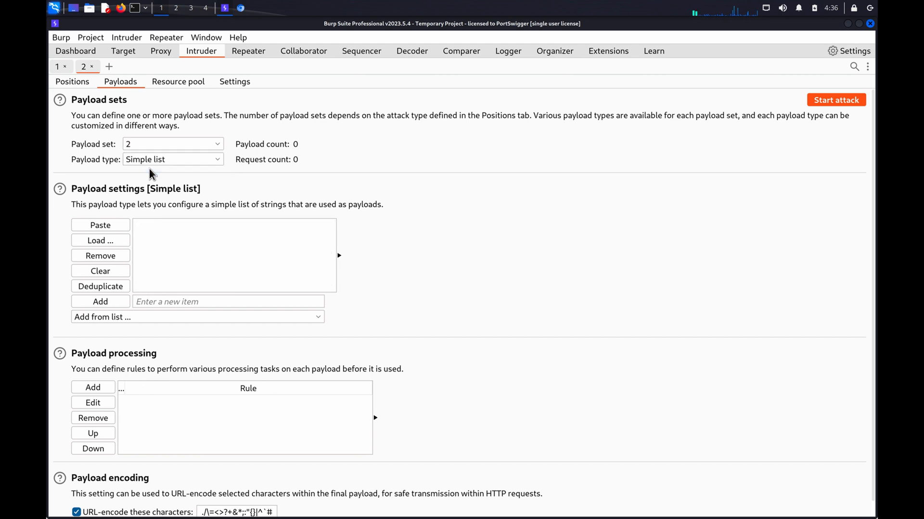
click(100, 225)
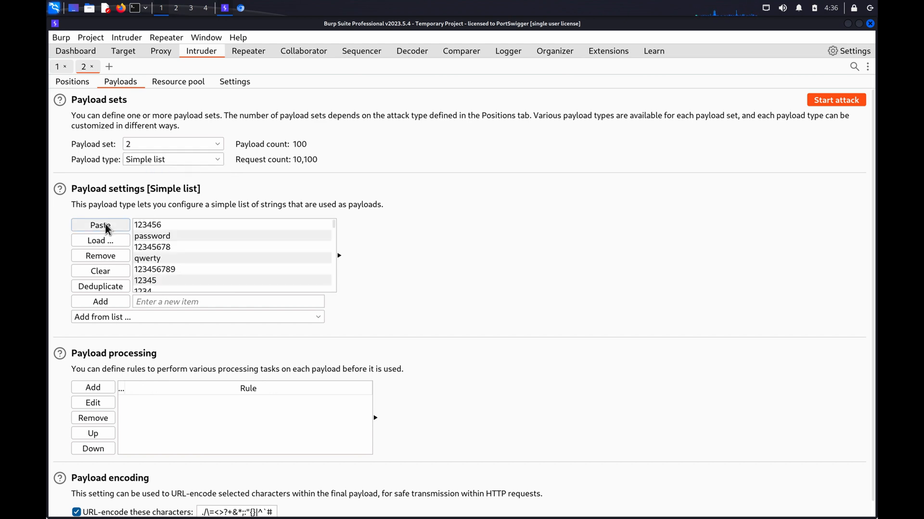
mouse_move(835, 99)
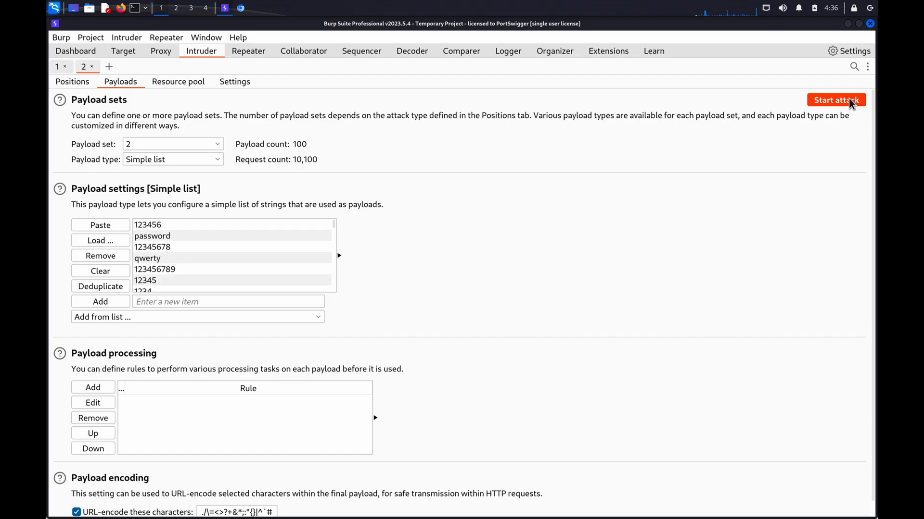
Step: Start the attack and sort results by status code descending so the apollo/shadow 302 is first
click(835, 100)
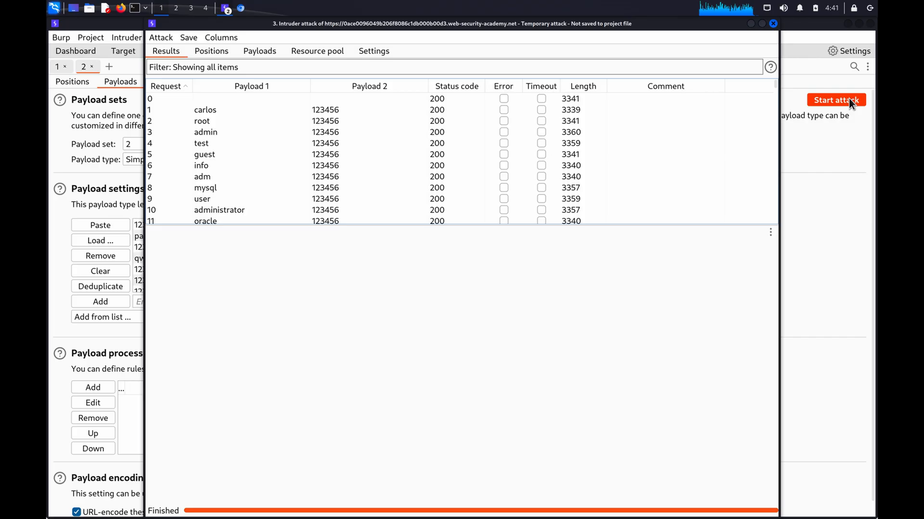
mouse_move(502, 124)
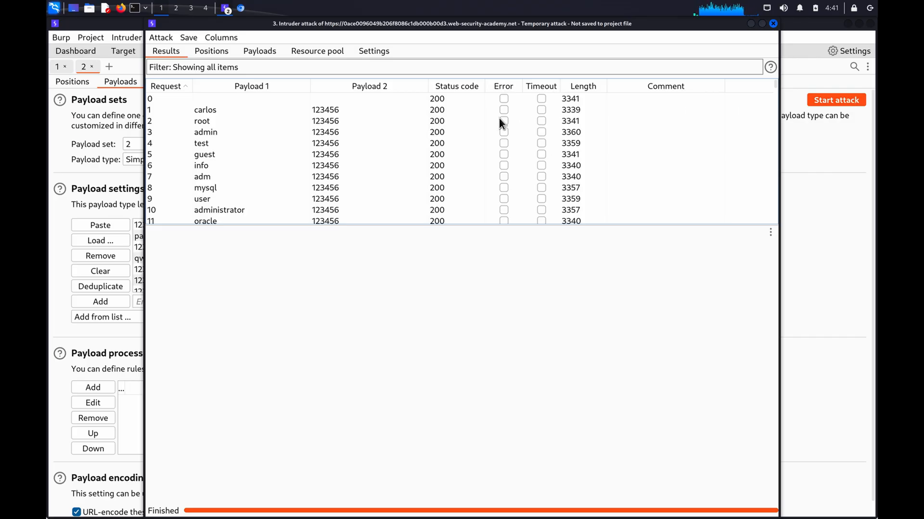
scroll(down, 3)
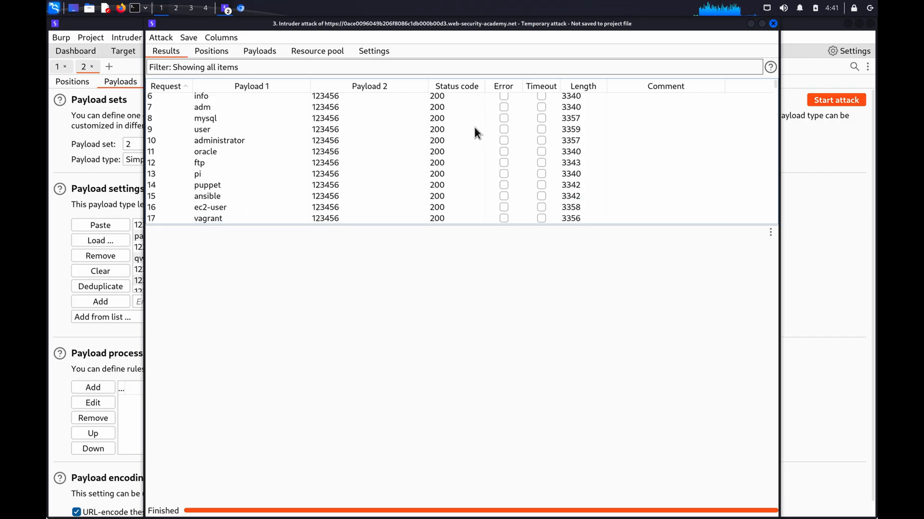
scroll(down, 3)
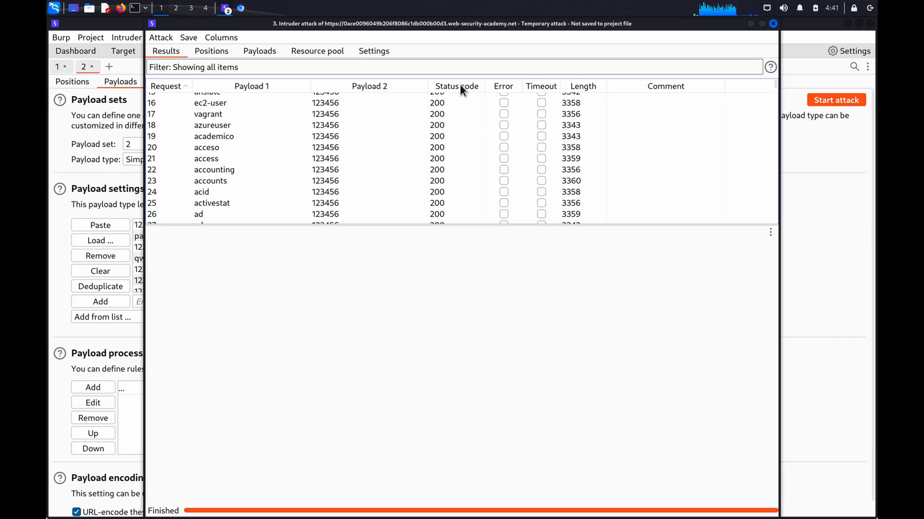
click(456, 86)
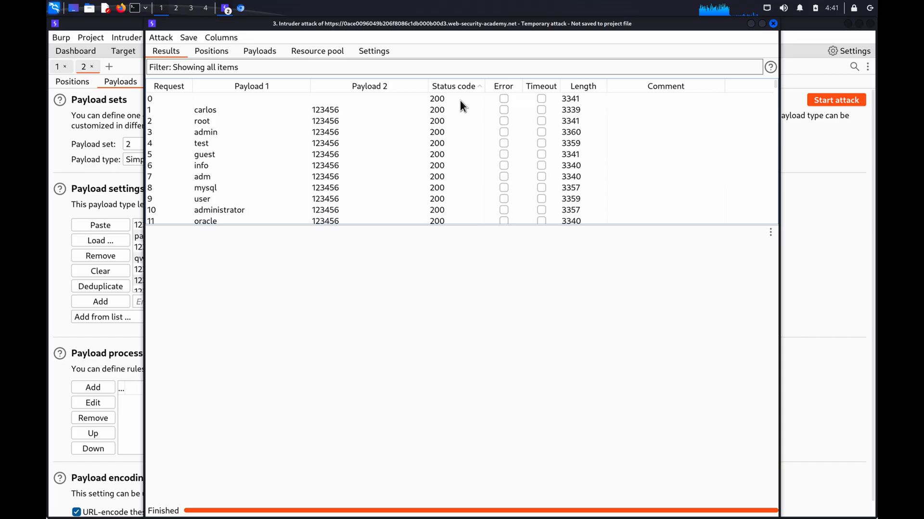
click(453, 86)
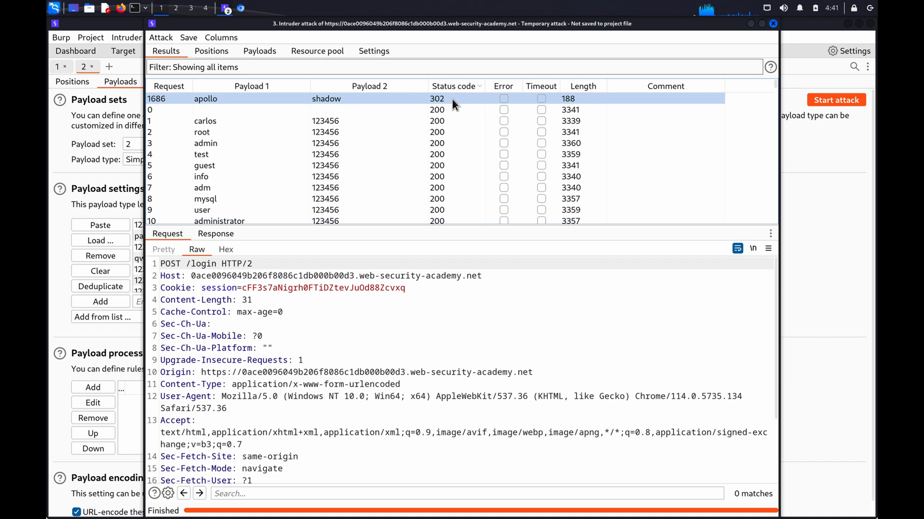
Step: Send the 302 apollo response and the failed POST /login 200 response to Comparer and compare by Words
right_click(437, 98)
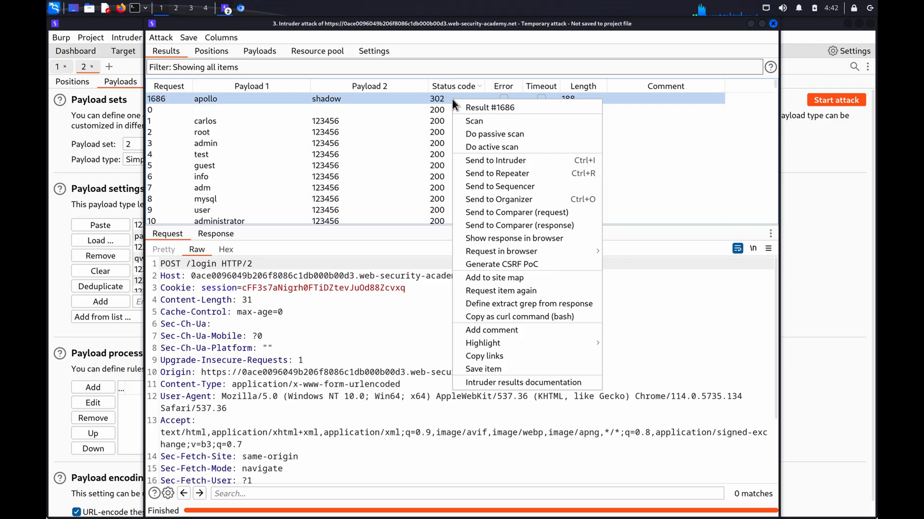
mouse_move(526, 225)
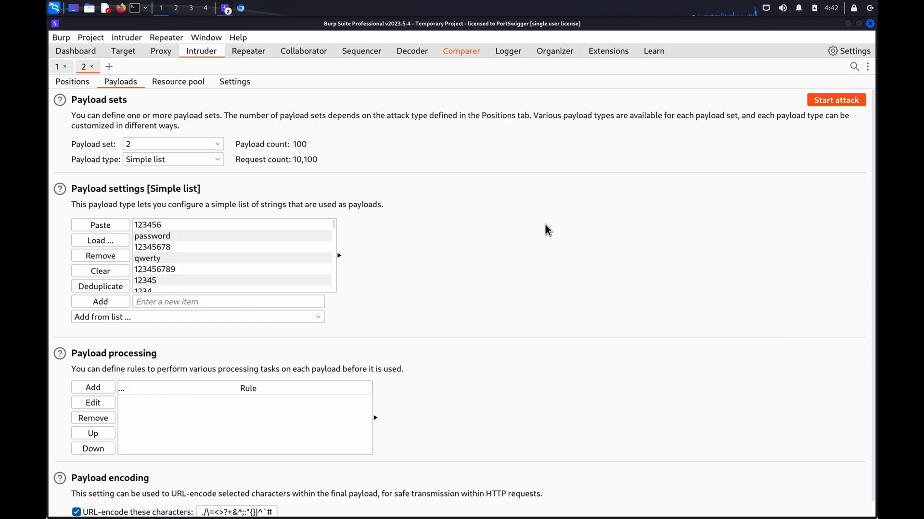
click(161, 51)
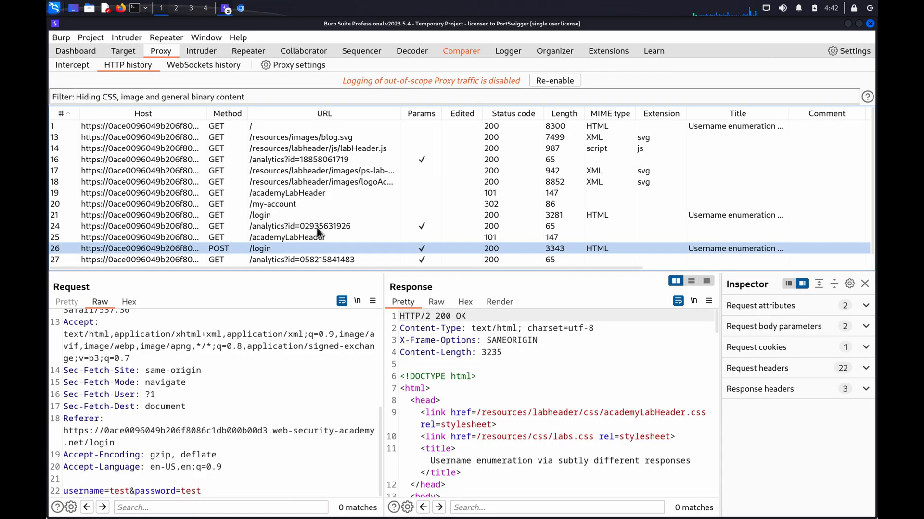
right_click(259, 248)
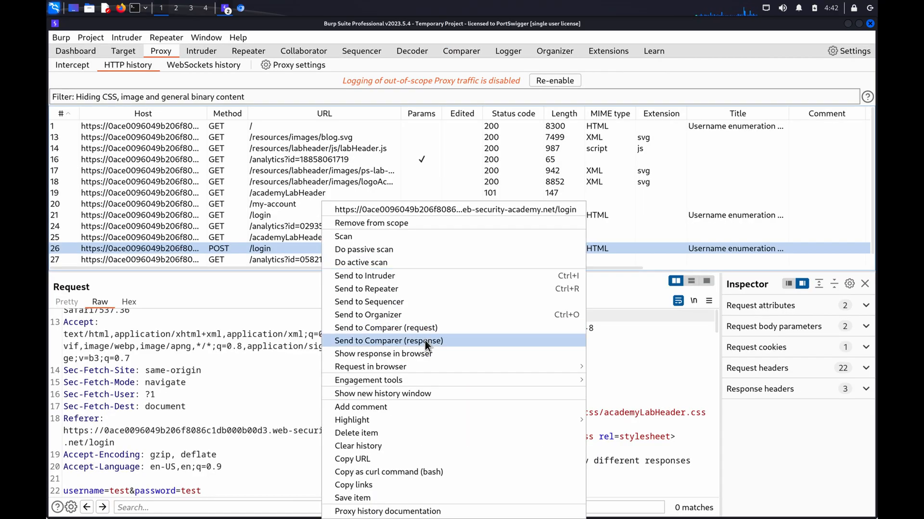
click(388, 340)
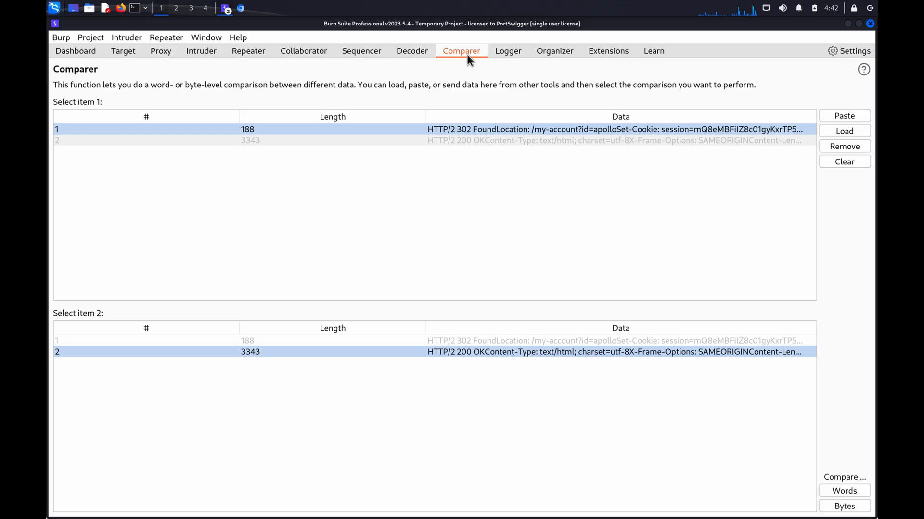
click(844, 490)
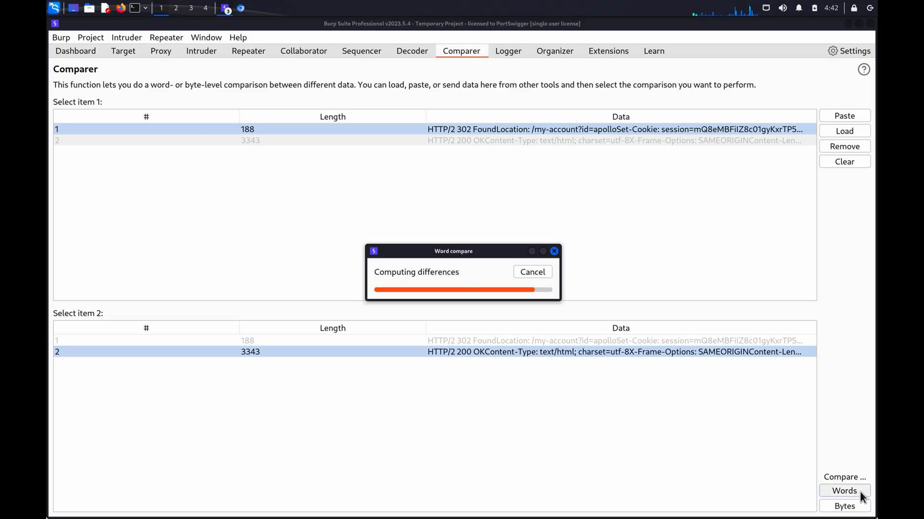